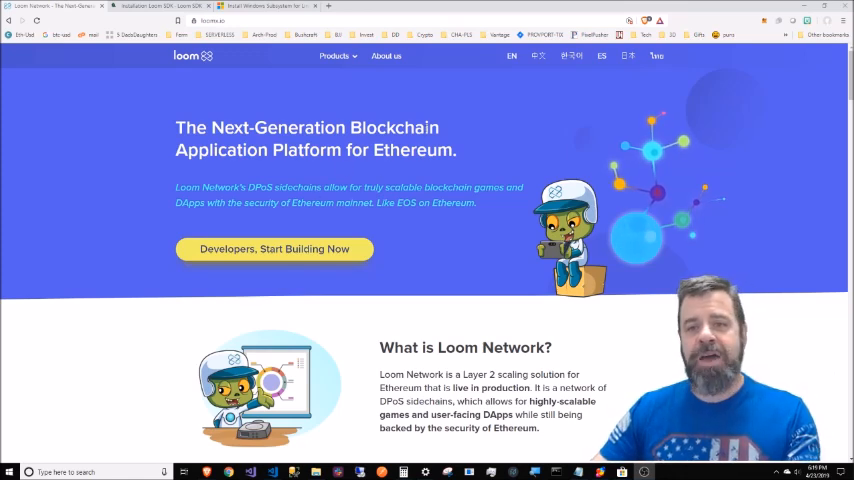
- Browse the Loom developer site from the Javascript SDK example back to the Installation Loom SDK page
{"action": "left_click", "coordinate": [276, 250]}
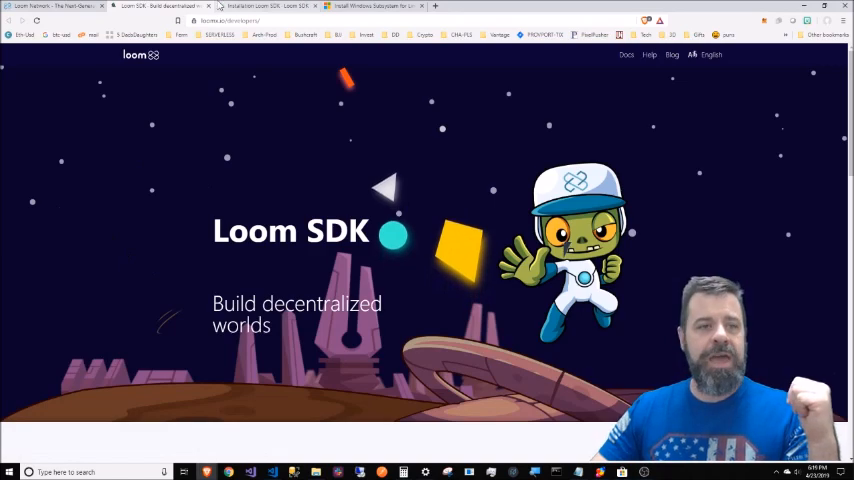
{"action": "scroll", "scroll_direction": "down", "scroll_amount": 3}
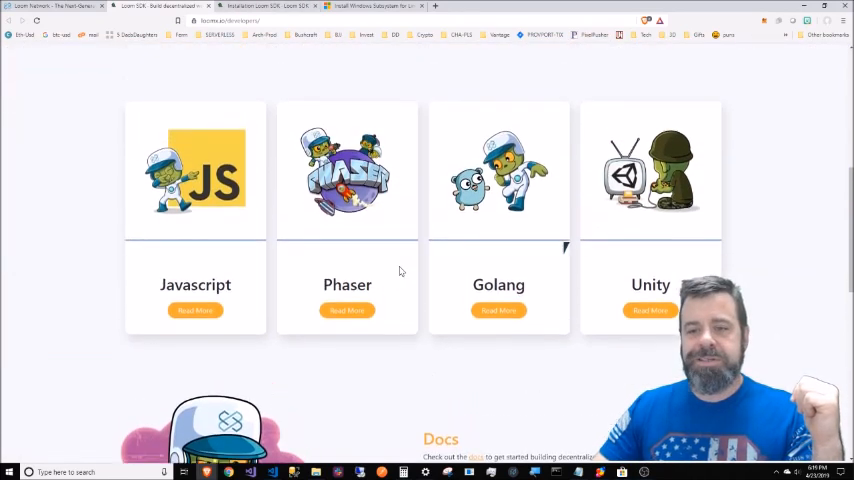
{"action": "scroll", "scroll_direction": "up", "scroll_amount": 3}
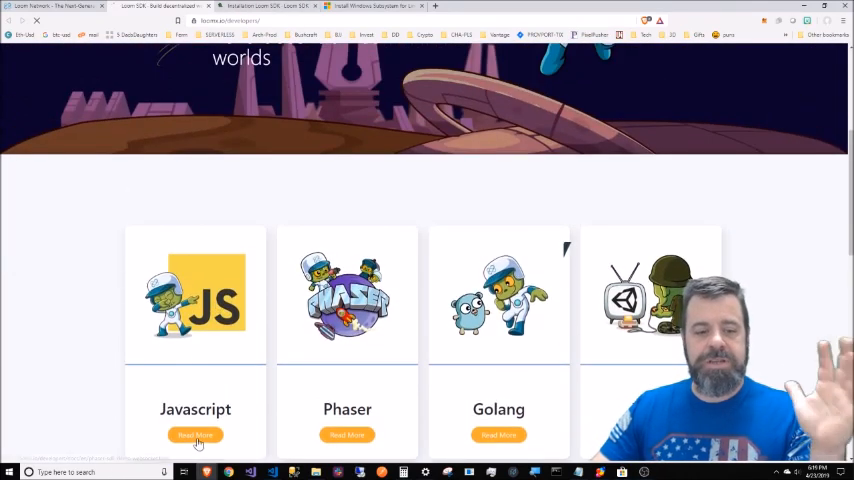
{"action": "left_click", "coordinate": [194, 436]}
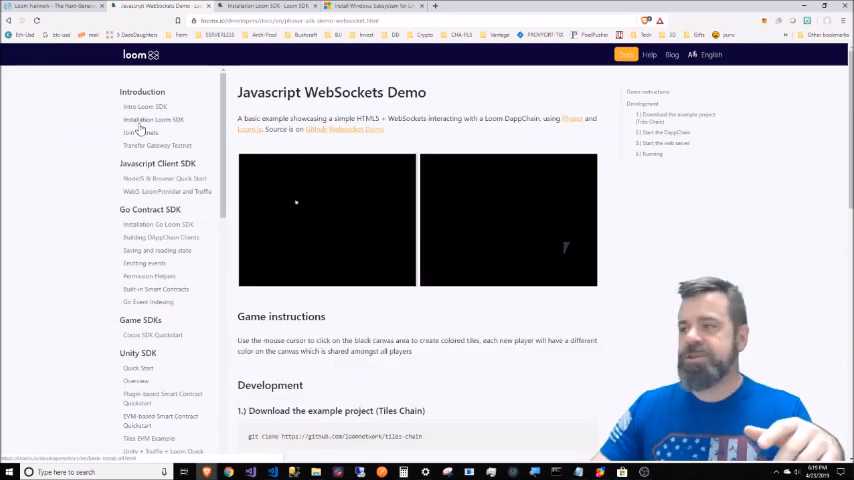
{"action": "left_click", "coordinate": [152, 120]}
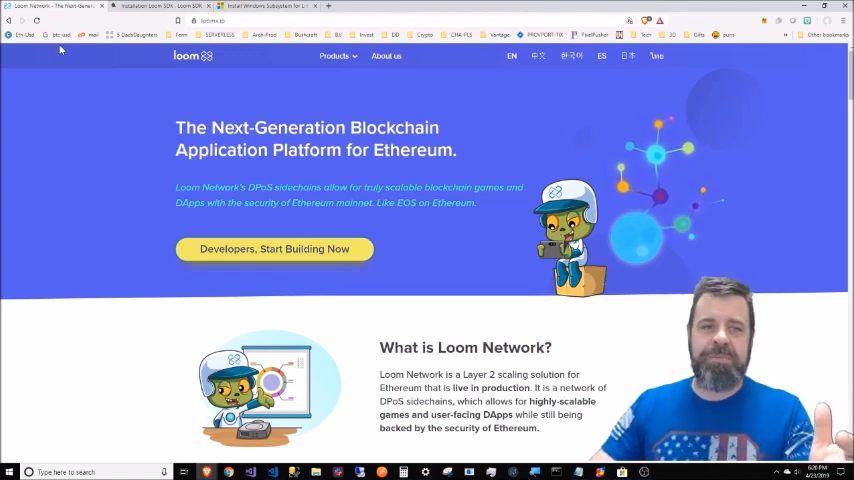
{"action": "left_click", "coordinate": [160, 8]}
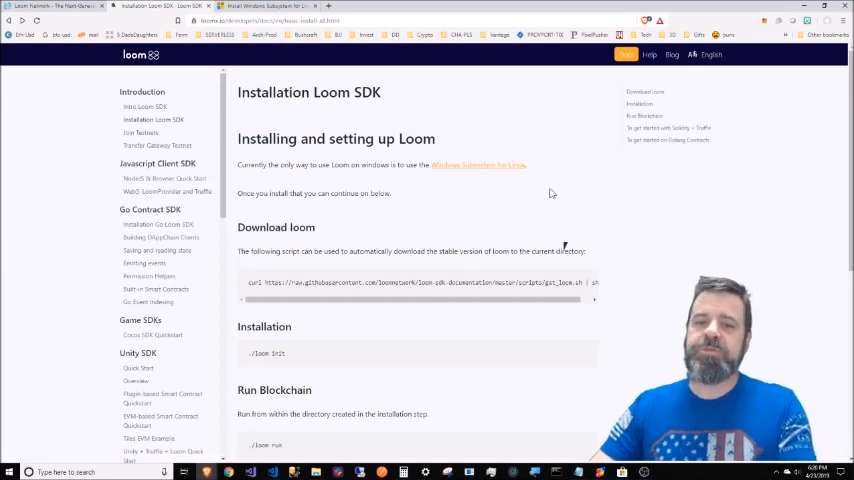
{"action": "mouse_move", "coordinate": [164, 64]}
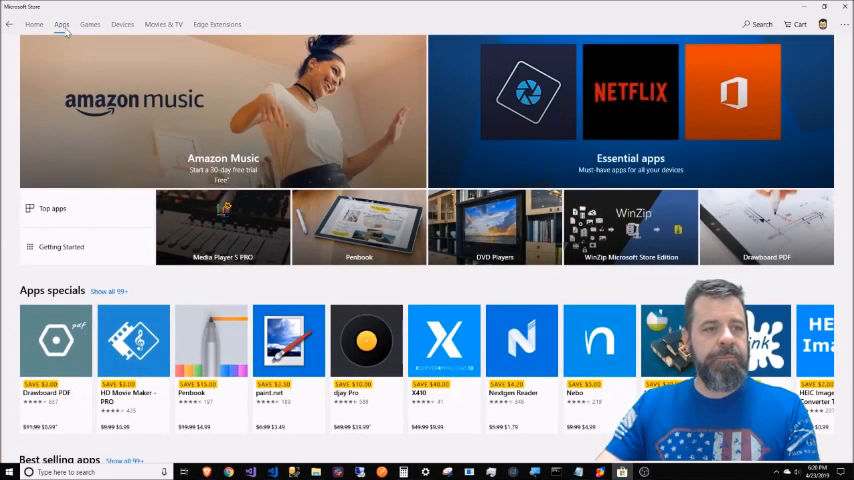
{"action": "mouse_move", "coordinate": [740, 116]}
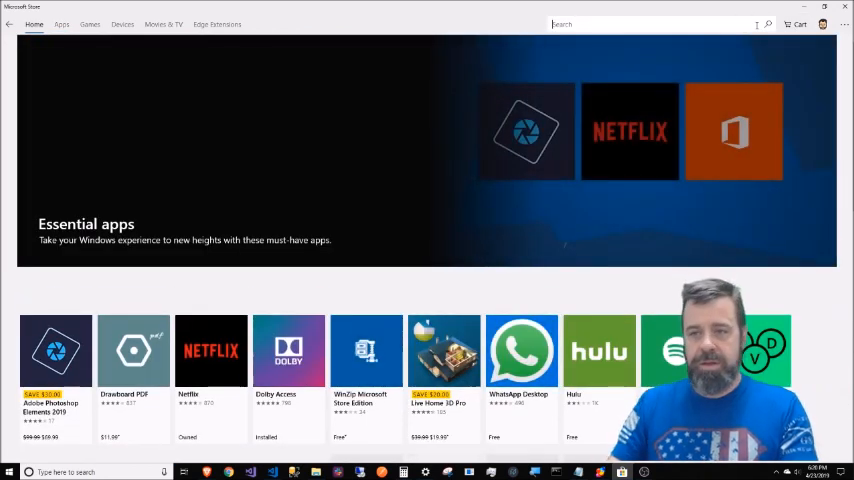
- Search the Store for 'ubu', choose Ubuntu and install it on this PC
{"action": "type", "text": "ubun"}
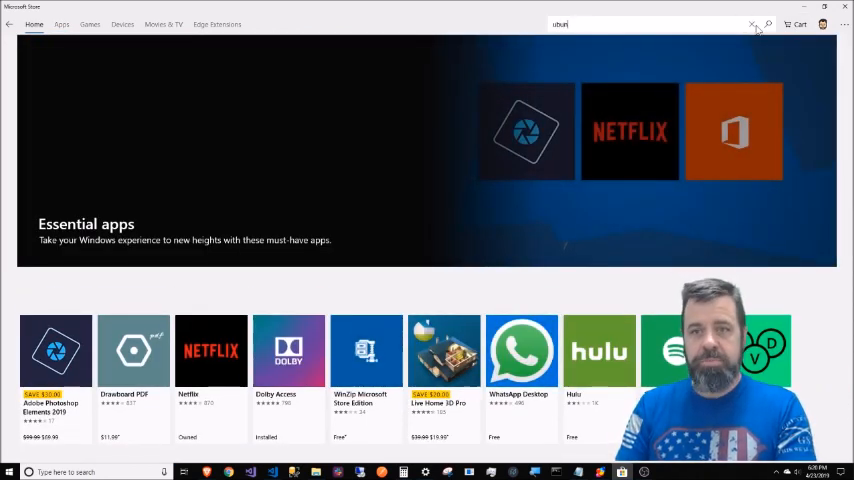
{"action": "left_click", "coordinate": [764, 24]}
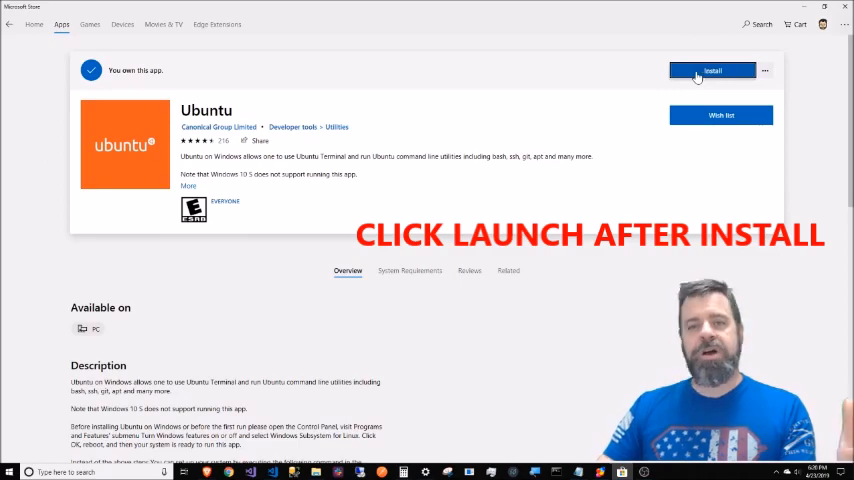
{"action": "left_click", "coordinate": [716, 70]}
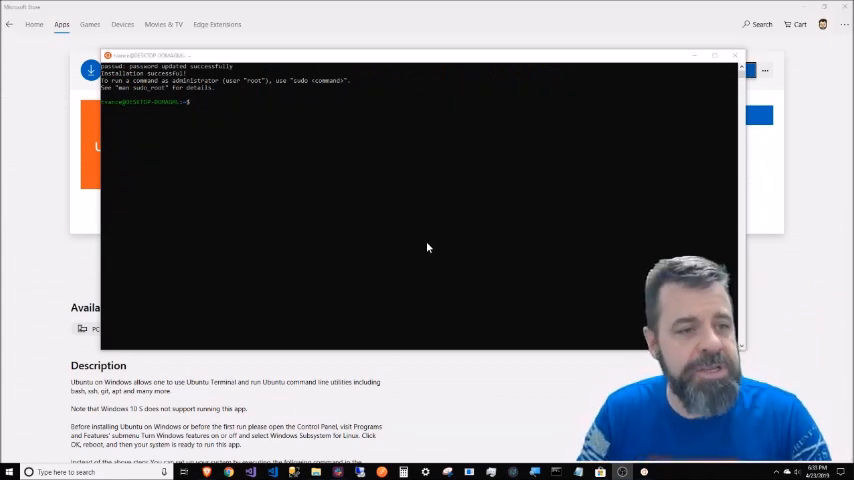
{"action": "mouse_move", "coordinate": [368, 206]}
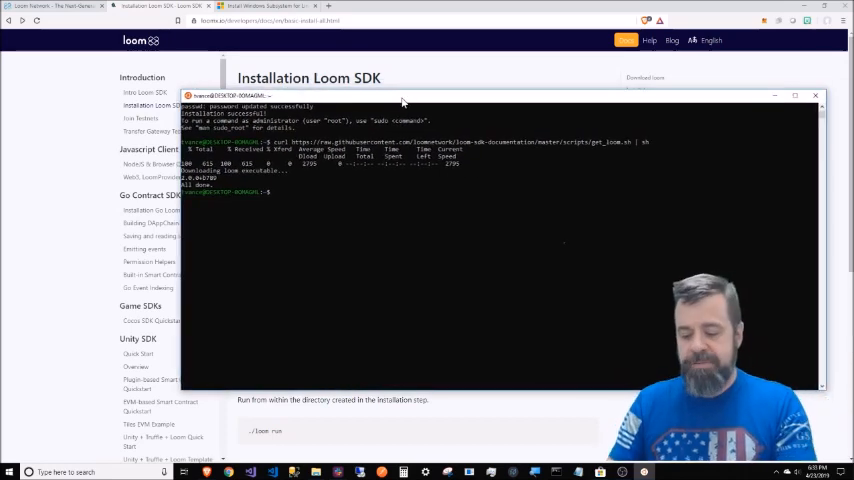
- Run node in the terminal to check whether Node.js is installed
{"action": "type", "text": "node"}
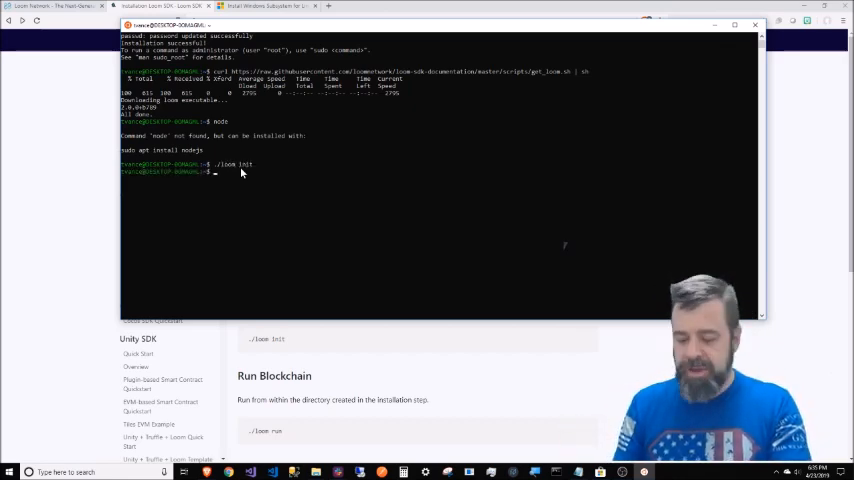
{"action": "type", "text": "./loom"}
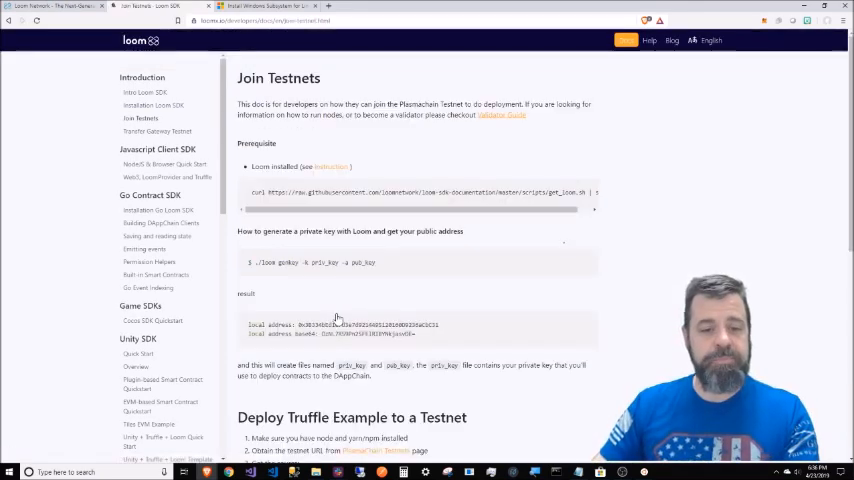
{"action": "mouse_move", "coordinate": [284, 288]}
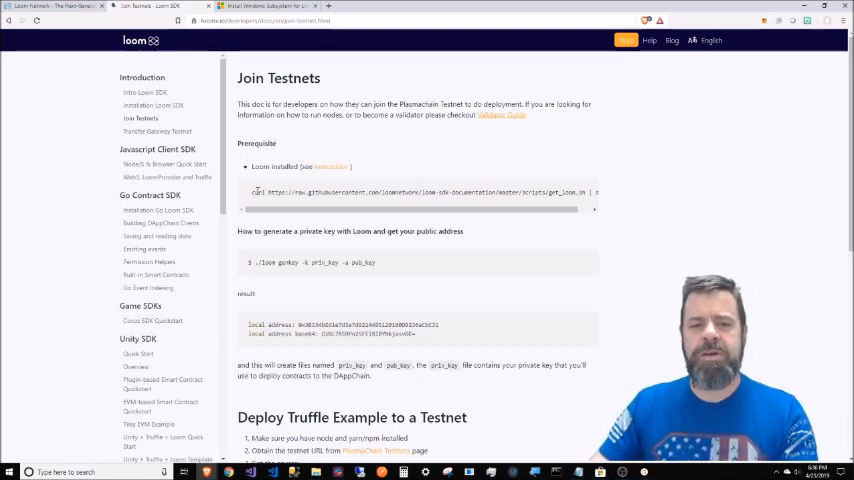
- Select the ./loom genkey -k priv_key -a pub_key command and copy the truffle-dappchain-example clone line
{"action": "left_click_drag", "start_coordinate": [256, 192], "coordinate": [424, 192]}
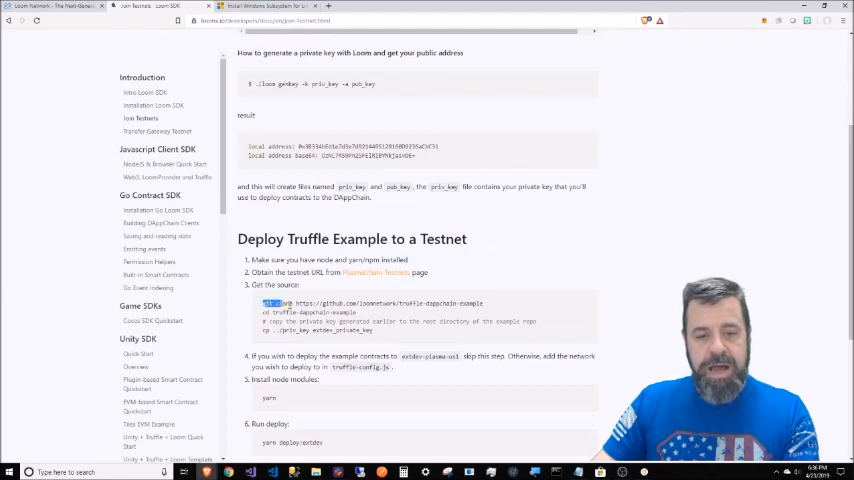
{"action": "right_click", "coordinate": [370, 304]}
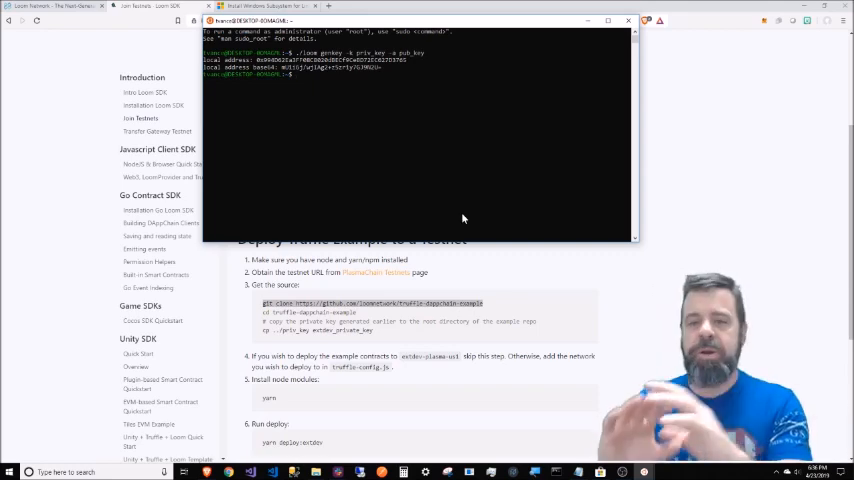
- Clone loomnetwork/truffle-dappchain-example from GitHub and cd into its folder
{"action": "type", "text": "git clone https://github.com/loomnetwork/truffle-dappchain-example"}
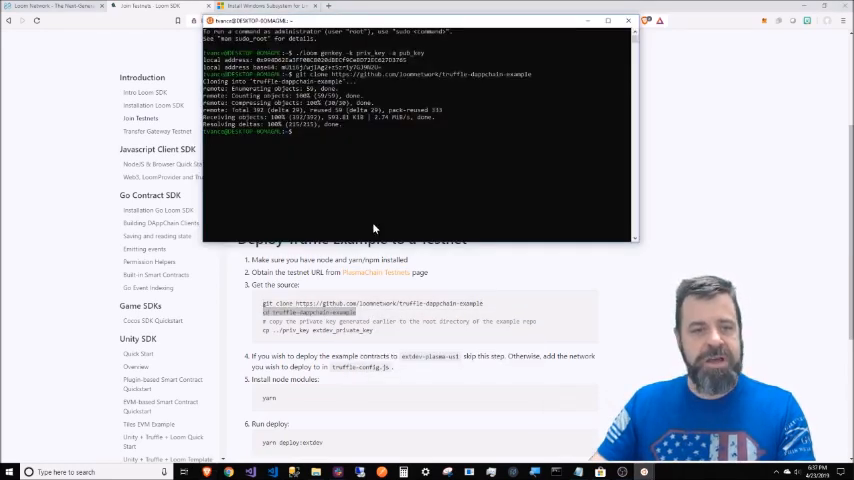
{"action": "type", "text": "cd truffle-dappchain-example"}
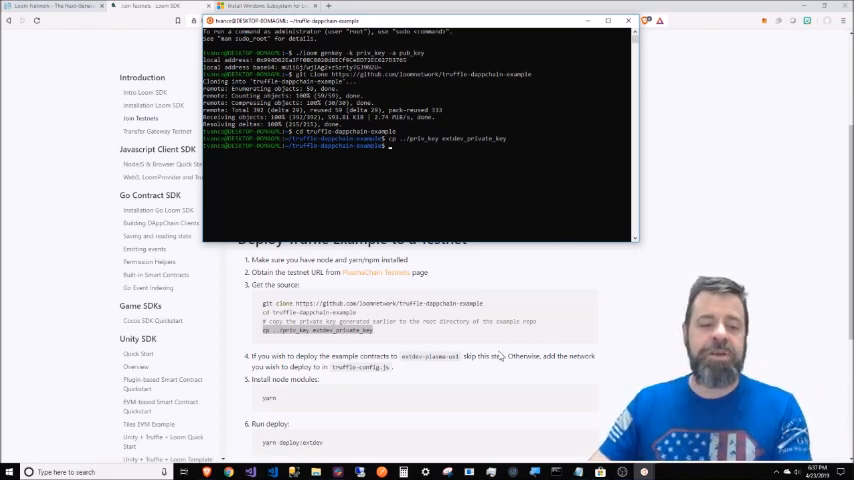
{"action": "mouse_move", "coordinate": [484, 352]}
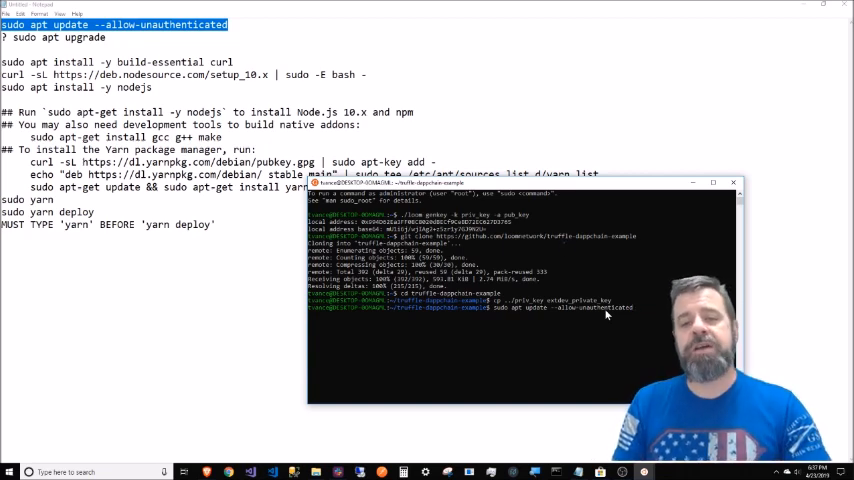
- Run the apt package list update, then copy 'sudo apt install -y build-essential curl' from Notepad
{"action": "key", "text": "Return"}
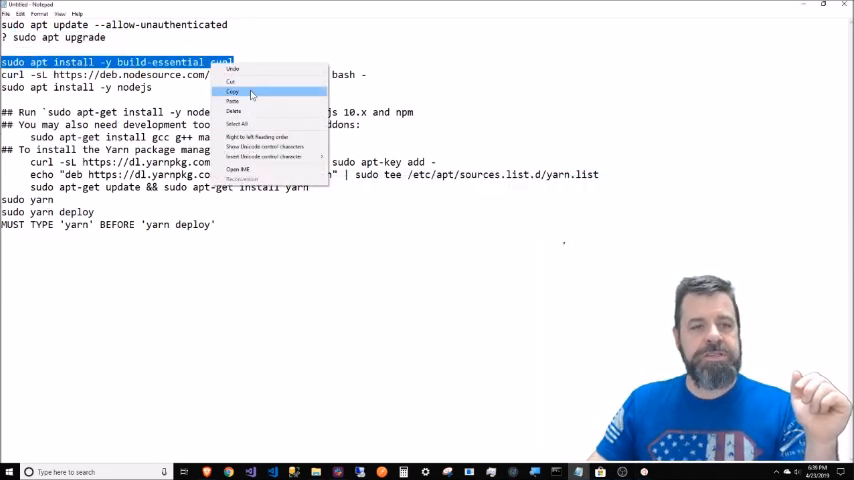
{"action": "left_click", "coordinate": [248, 92]}
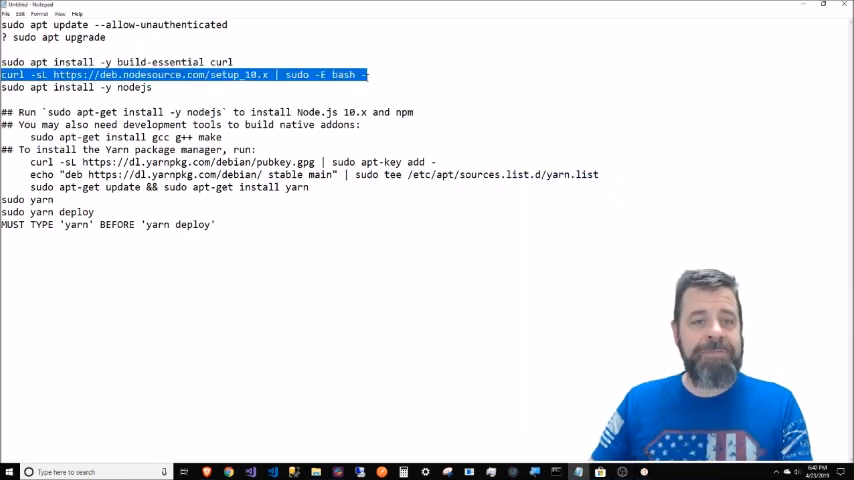
- Copy the curl NodeSource setup_10.x line from Notepad for the terminal
{"action": "right_click", "coordinate": [230, 72]}
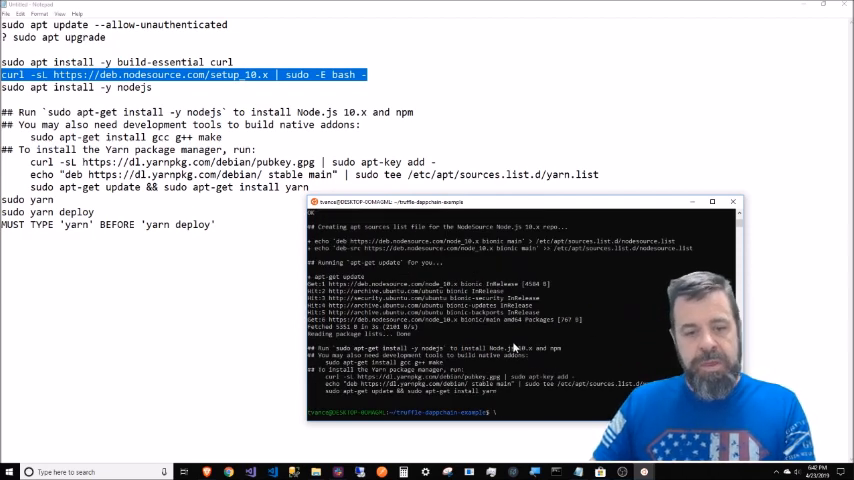
{"action": "mouse_move", "coordinate": [228, 372]}
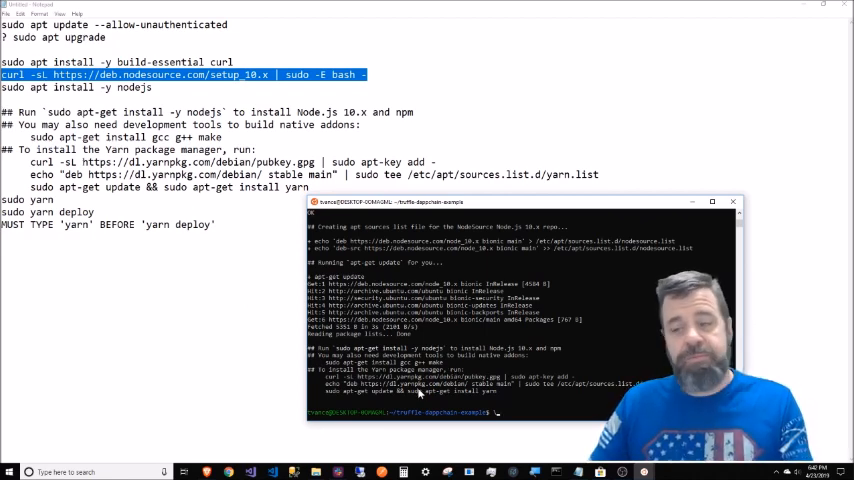
{"action": "mouse_move", "coordinate": [340, 352]}
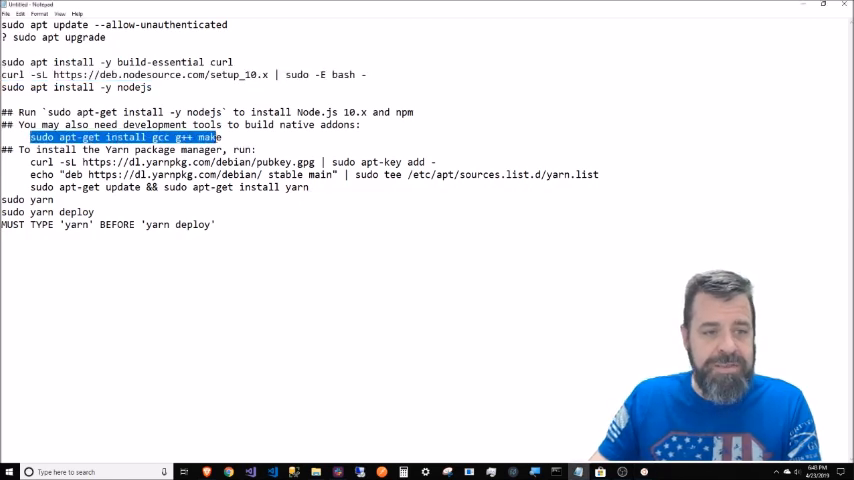
- Copy 'sudo apt-get install gcc g++ make' and select the Yarn repository curl, echo and apt-get lines
{"action": "right_click", "coordinate": [150, 136]}
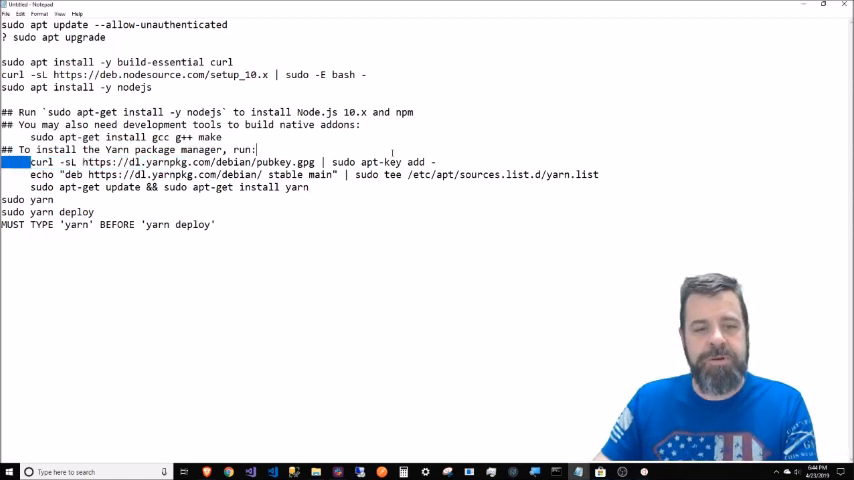
{"action": "left_click_drag", "start_coordinate": [30, 162], "coordinate": [436, 162]}
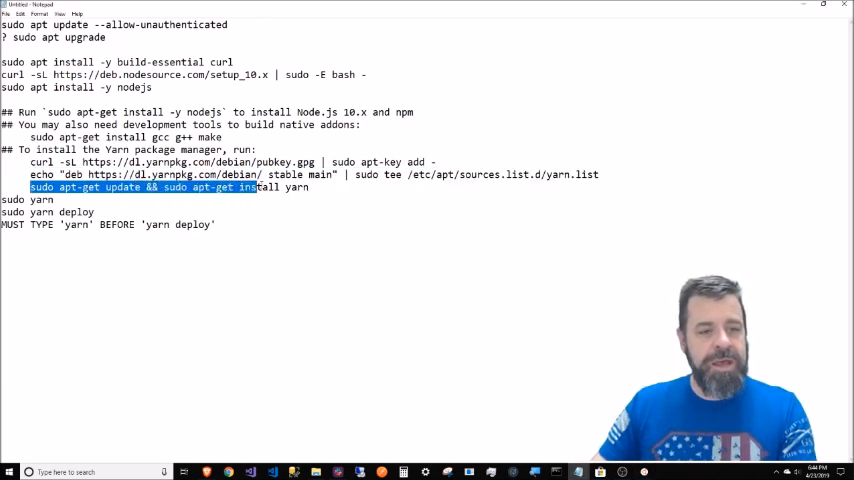
- Copy 'sudo apt-get update && sudo apt-get install yarn' for the terminal and bring Notepad back in front
{"action": "right_click", "coordinate": [300, 188]}
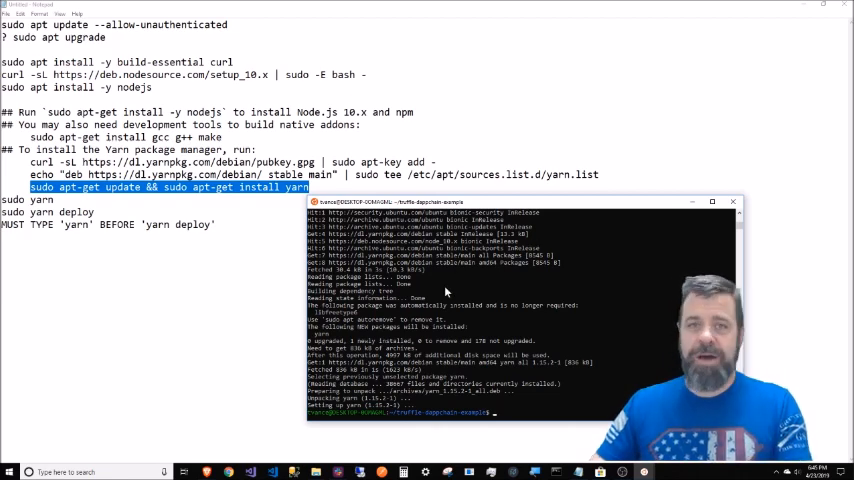
{"action": "left_click", "coordinate": [732, 200]}
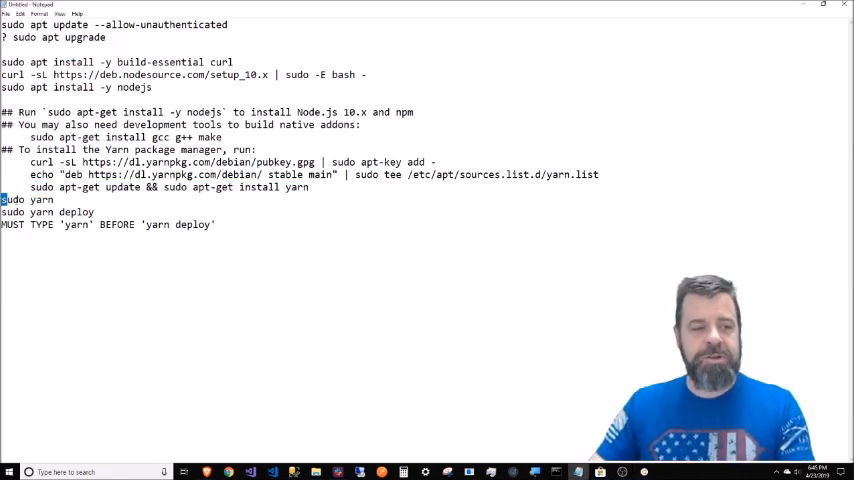
- Run sudo yarn in the terminal to fetch the example's packages
{"action": "triple_click", "coordinate": [22, 200]}
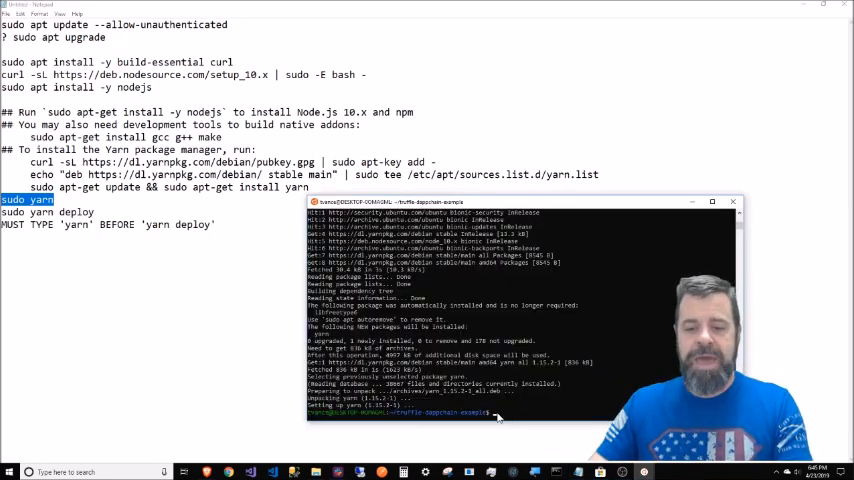
{"action": "type", "text": "sudo yarn"}
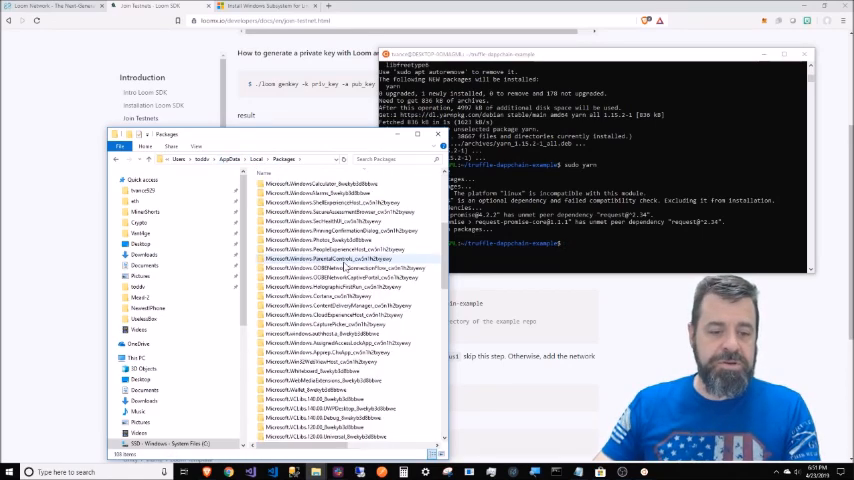
- Browse the Ubuntu distro's LocalState > rootfs > home > user folder in File Explorer
{"action": "scroll", "scroll_direction": "down", "scroll_amount": 3}
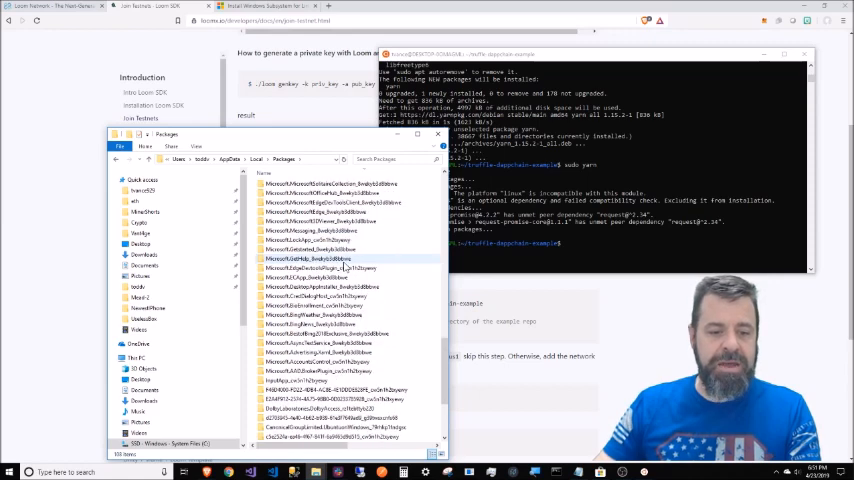
{"action": "scroll", "scroll_direction": "down", "scroll_amount": 3}
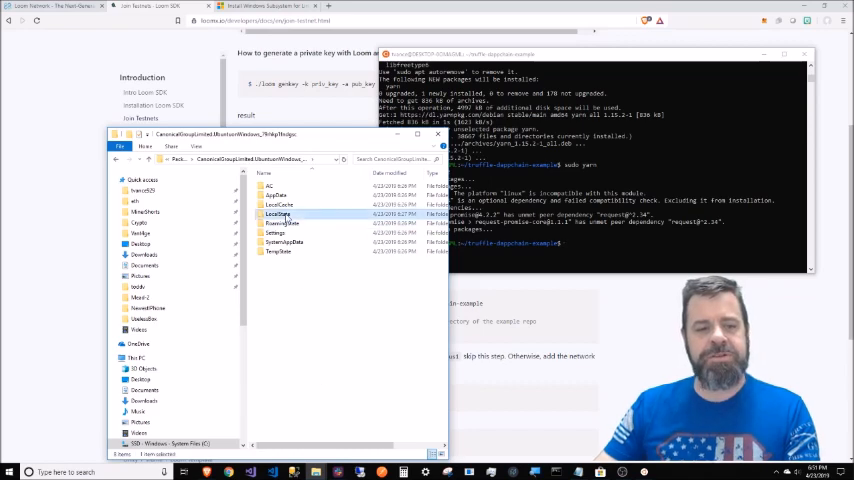
{"action": "double_click", "coordinate": [270, 212]}
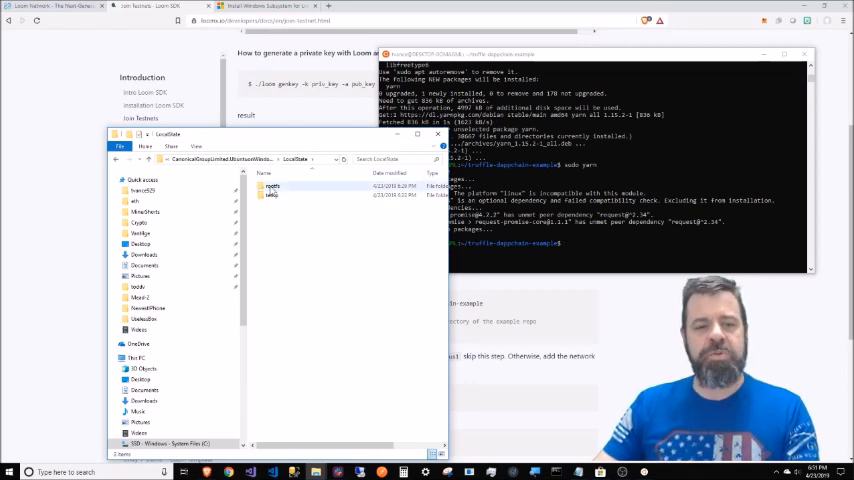
{"action": "double_click", "coordinate": [272, 188]}
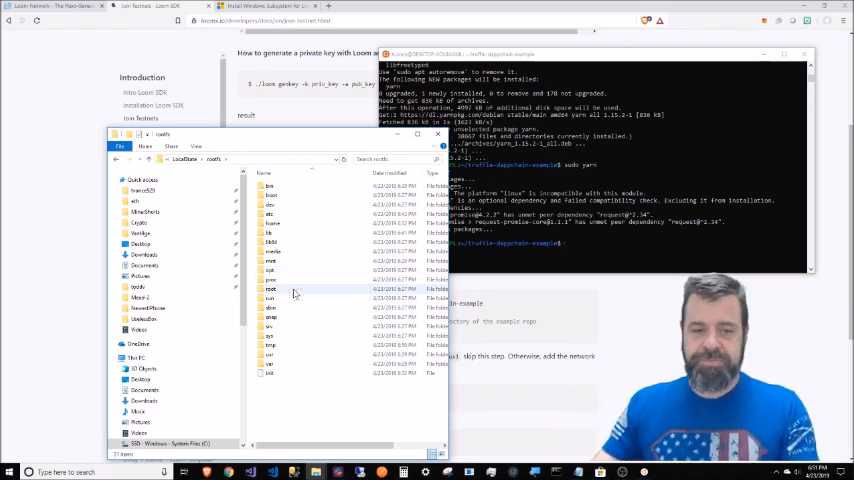
{"action": "double_click", "coordinate": [272, 290]}
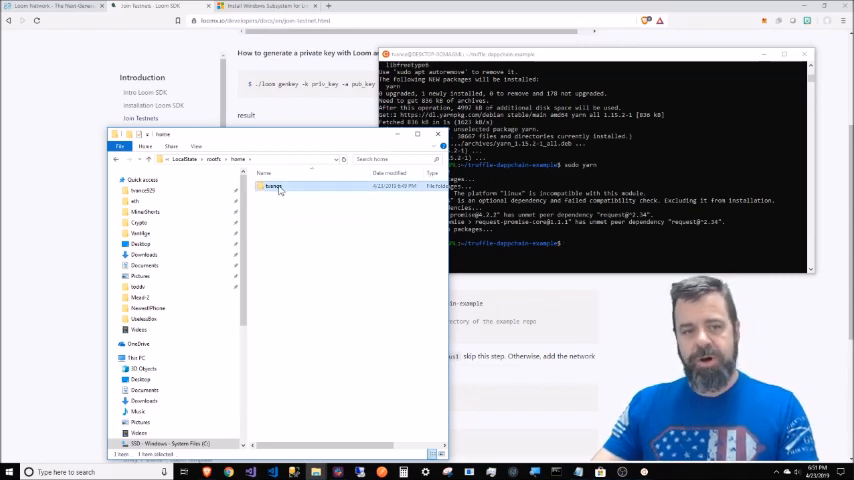
{"action": "double_click", "coordinate": [272, 188]}
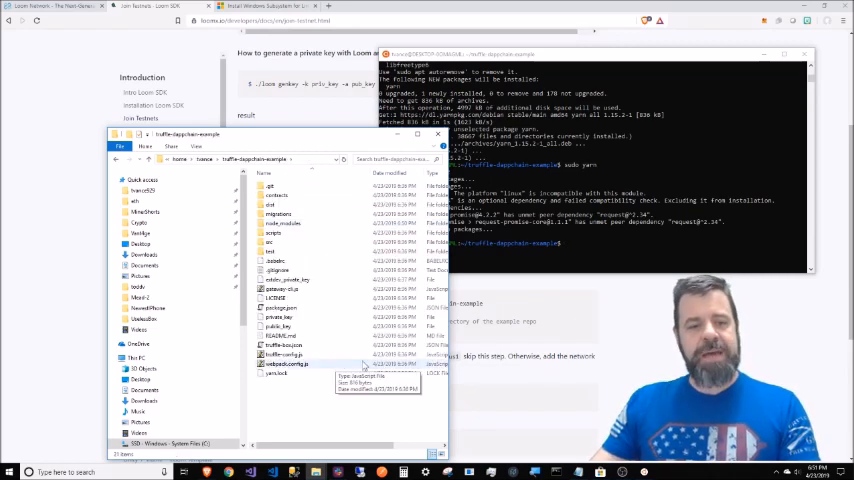
- Enter truffle-dappchain-example > contracts, then bring the Loom SDK docs back in front
{"action": "left_click", "coordinate": [288, 356]}
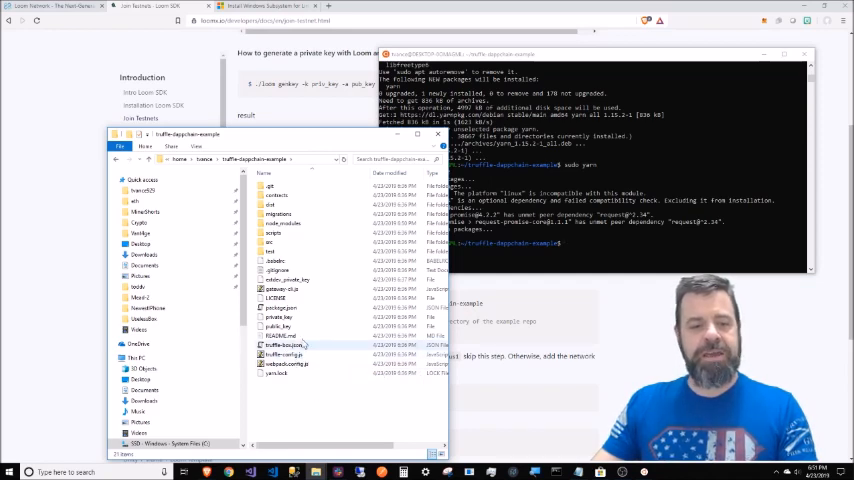
{"action": "double_click", "coordinate": [278, 194]}
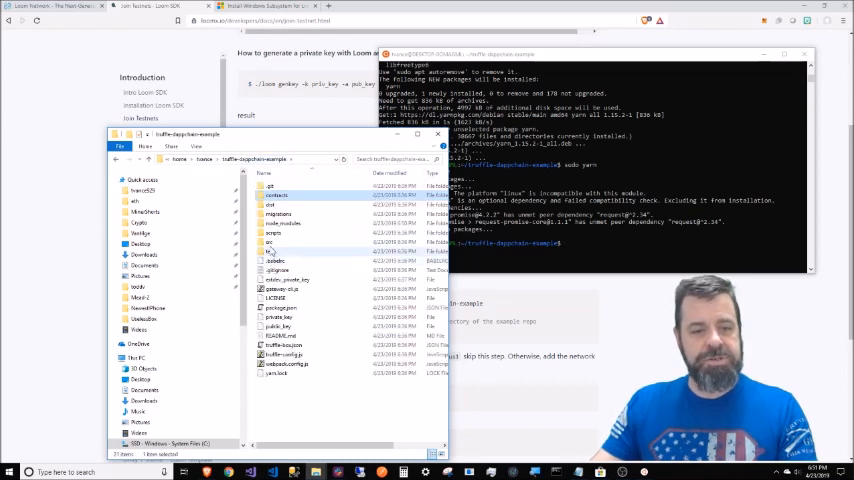
{"action": "double_click", "coordinate": [270, 244]}
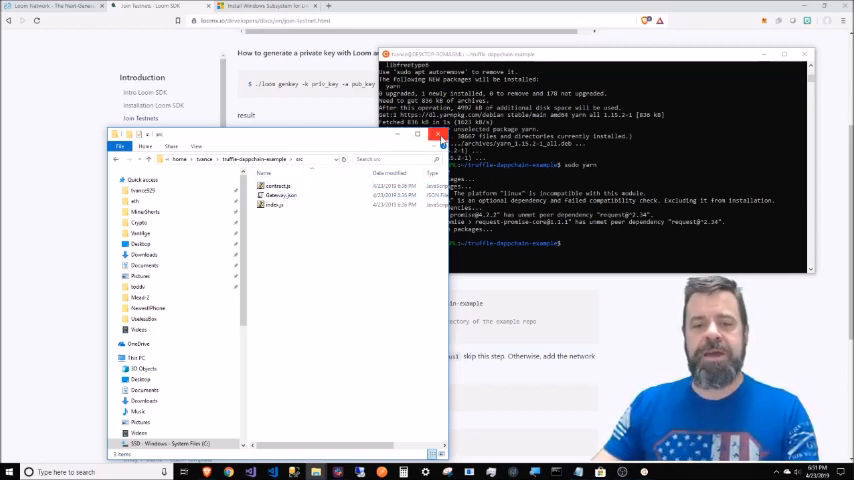
{"action": "left_click", "coordinate": [436, 136]}
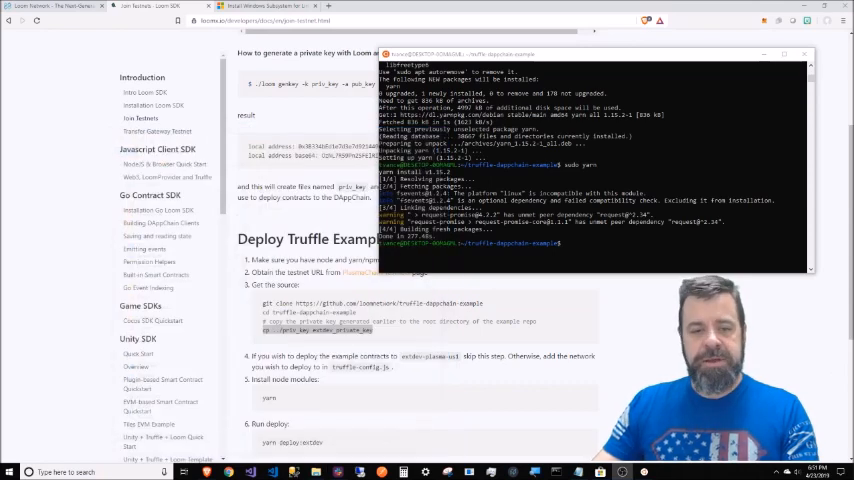